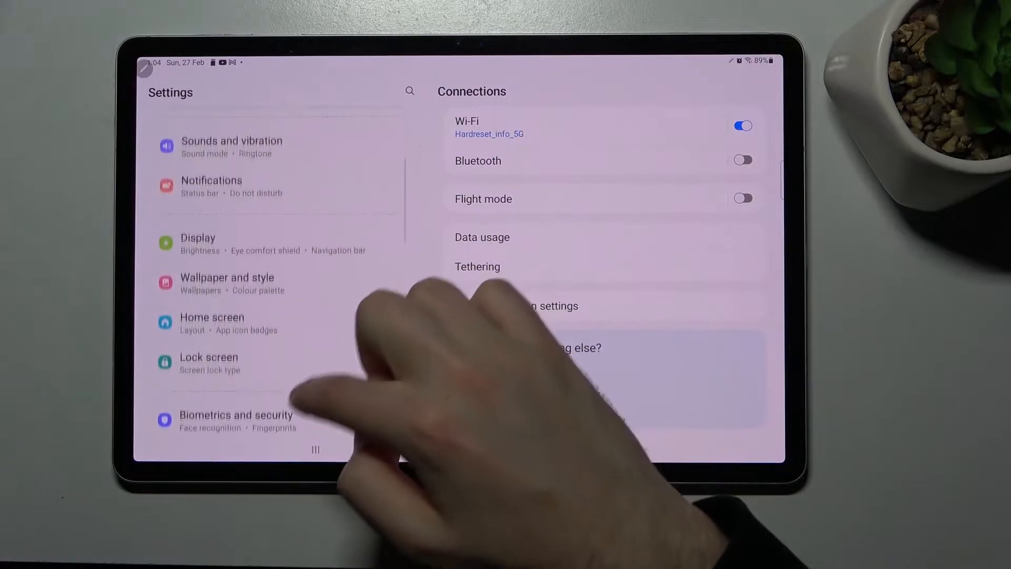
# Scroll the Settings list down past General management and Accessibility to reveal Apps
pyautogui.scroll(-3)
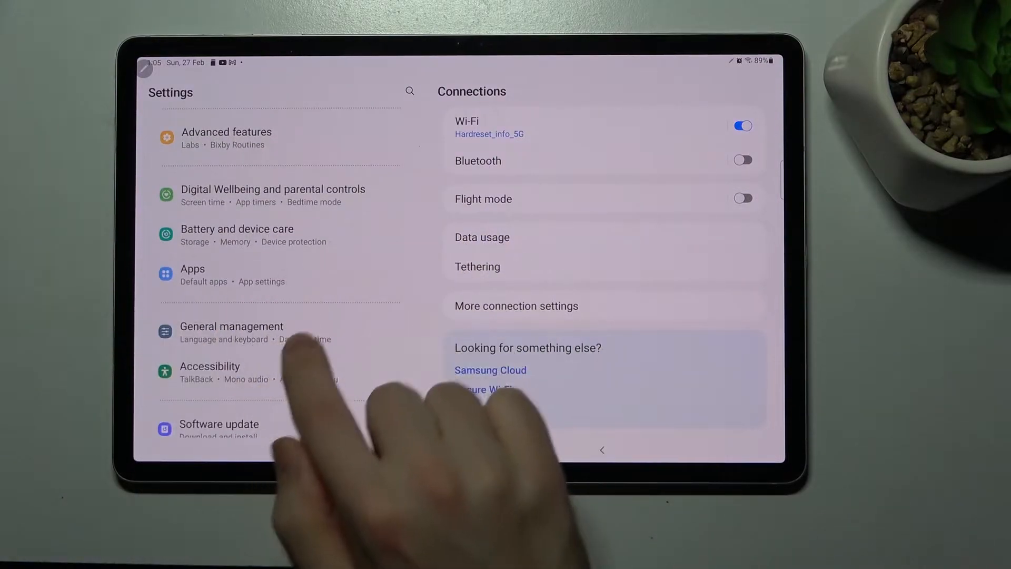
# Open Apps and scroll the installed app list past Files to Free Fire
pyautogui.click(192, 269)
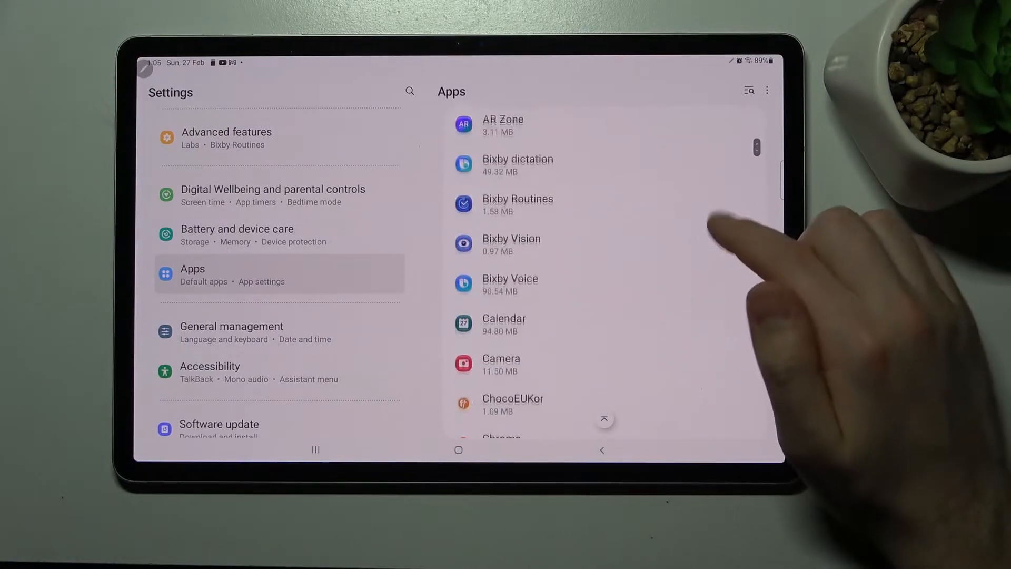
pyautogui.scroll(-3)
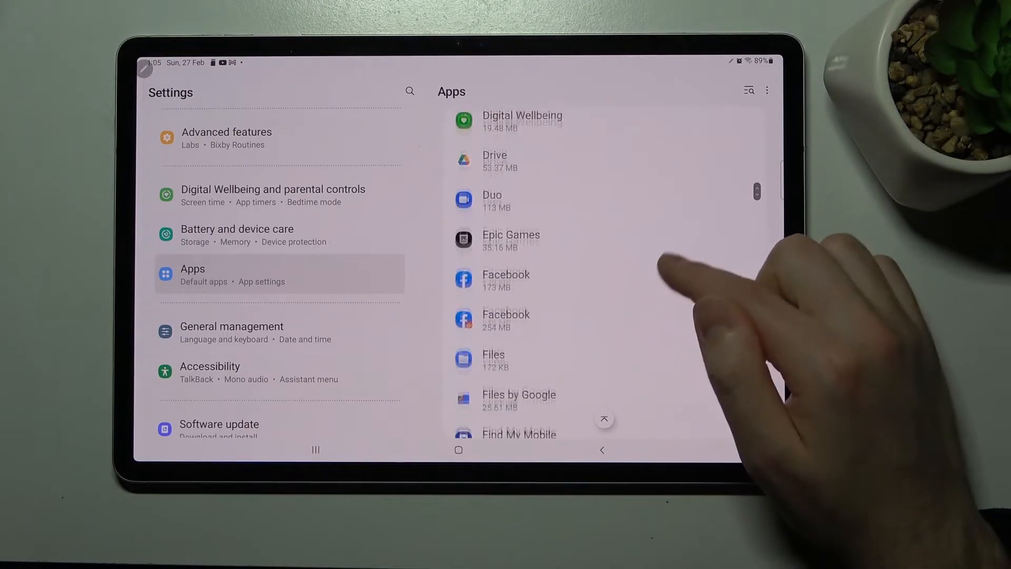
pyautogui.scroll(-3)
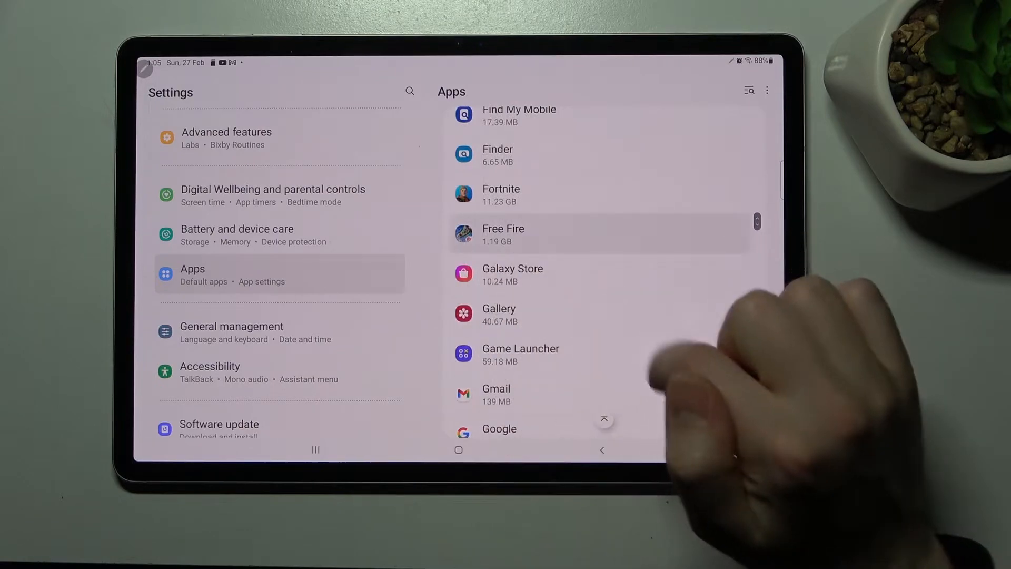
# Open Free Fire's app info, go to Storage, and choose Change under Storage used
pyautogui.click(503, 234)
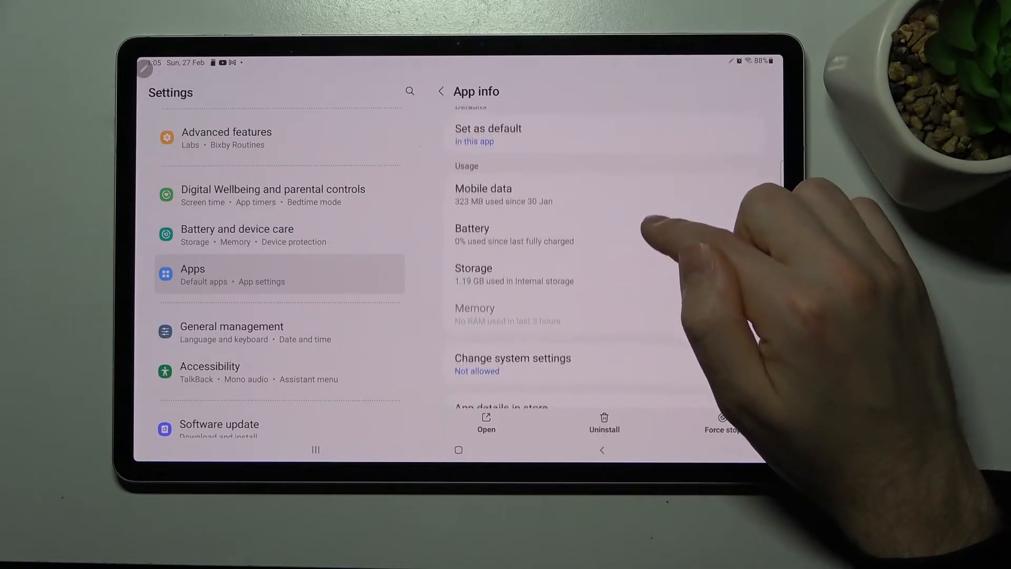
pyautogui.scroll(-3)
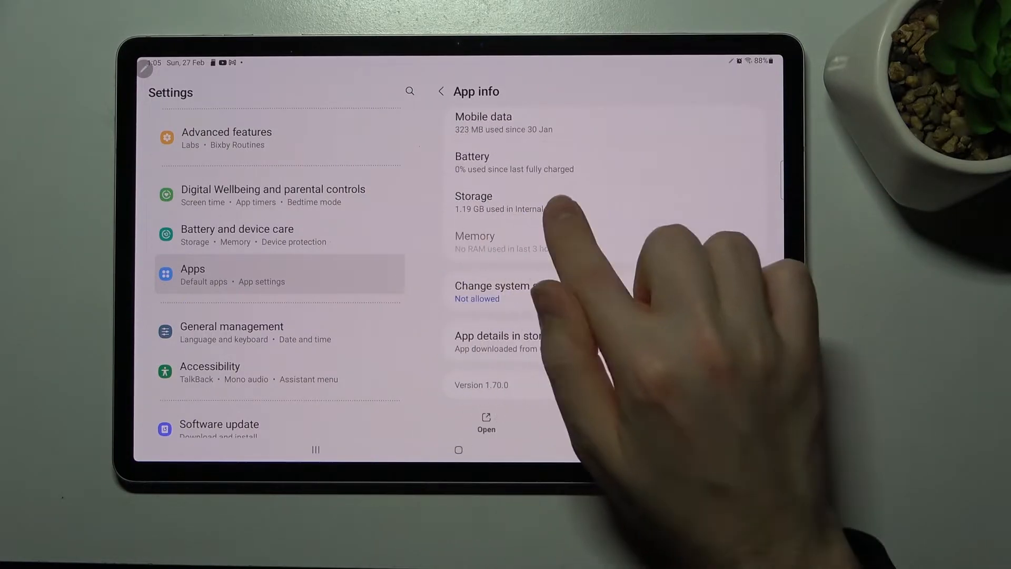
pyautogui.click(497, 202)
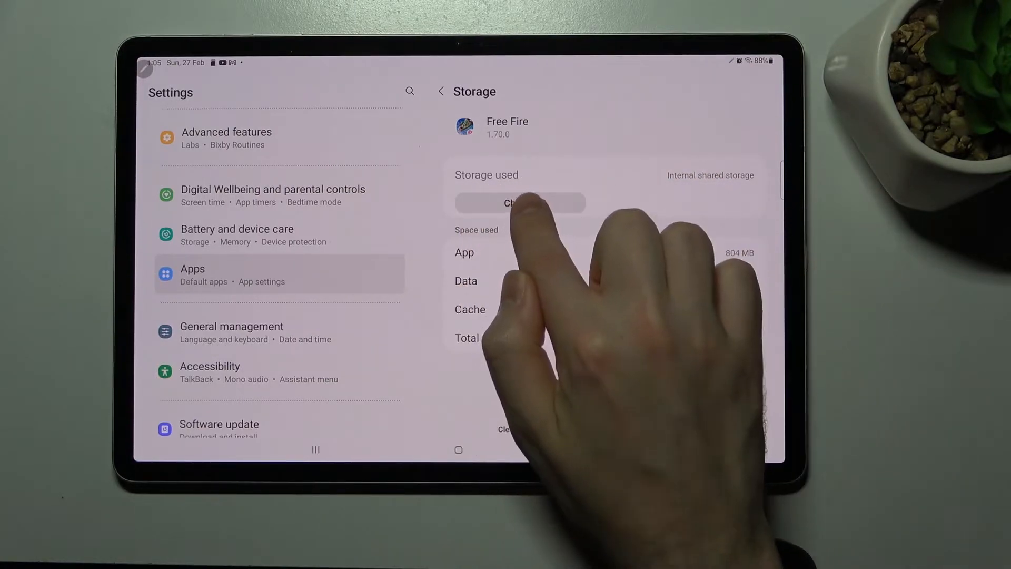
pyautogui.click(520, 202)
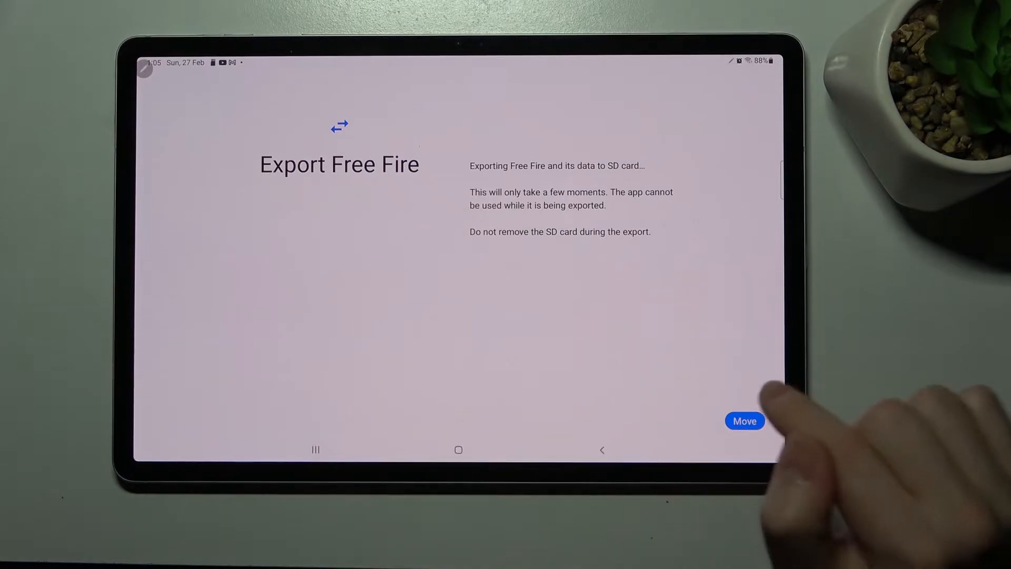
# Confirm Move to export Free Fire and its data to the SD card
pyautogui.click(745, 420)
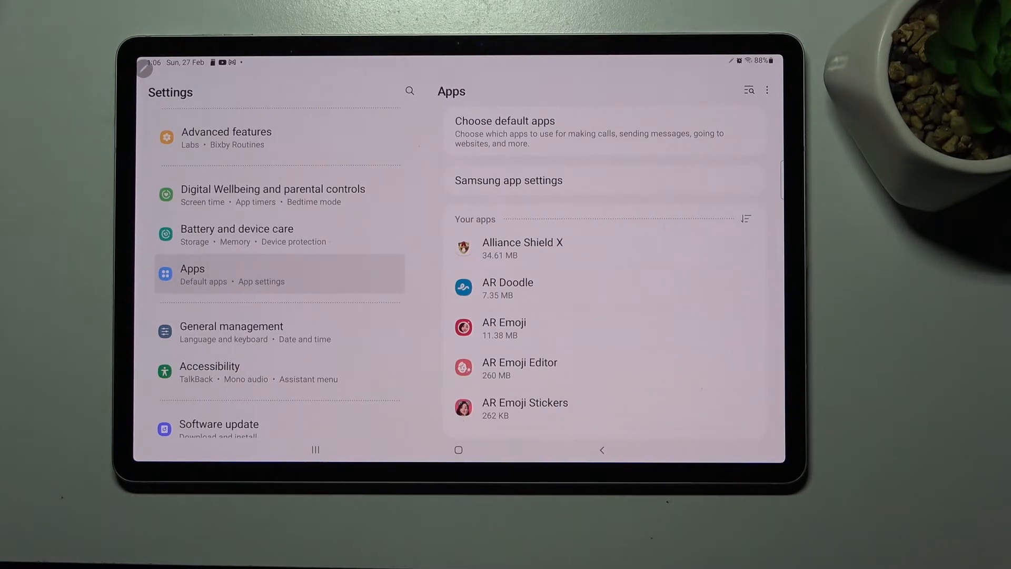
pyautogui.scroll(-3)
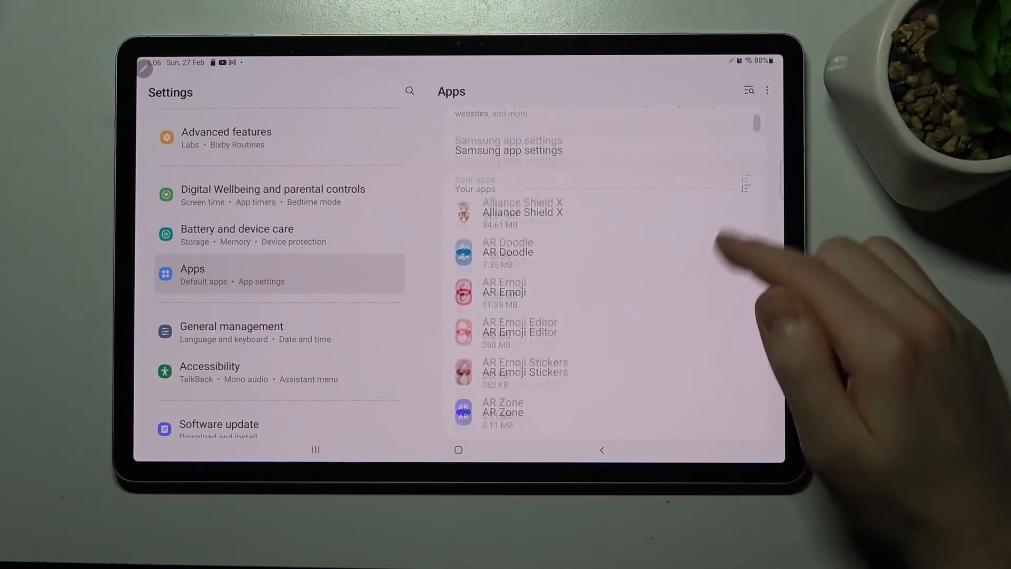
pyautogui.scroll(-3)
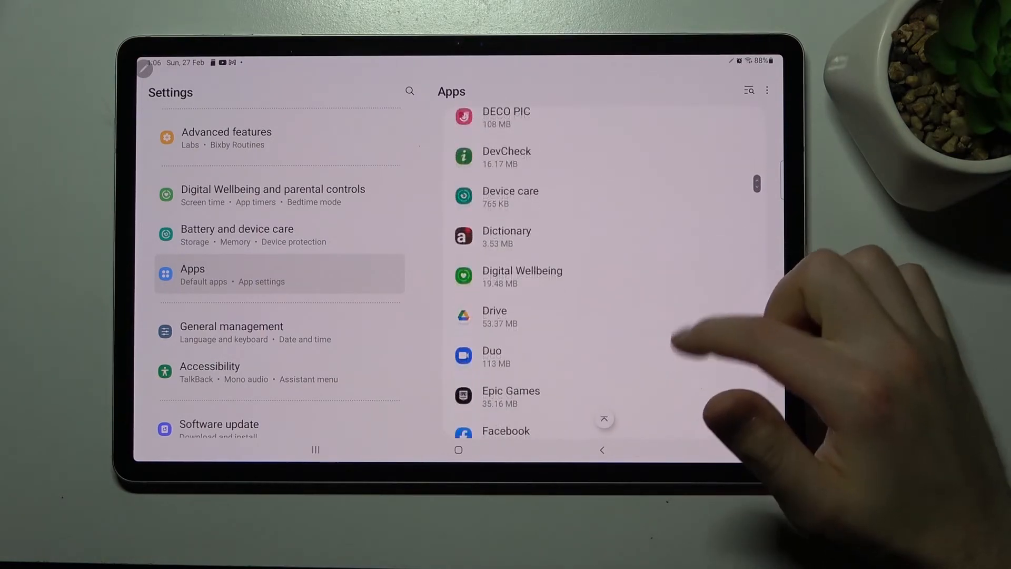